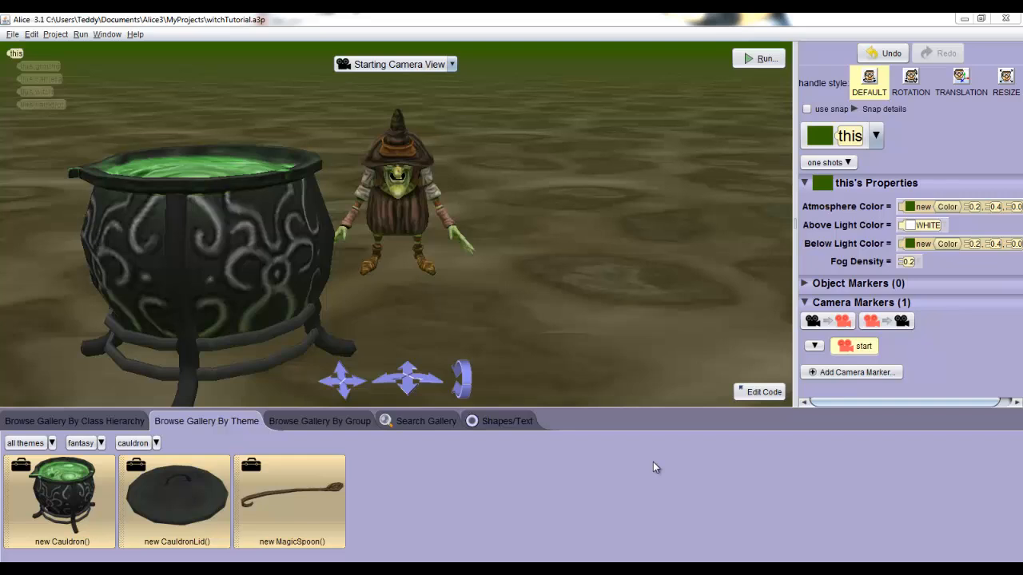
mouse_move(403, 497)
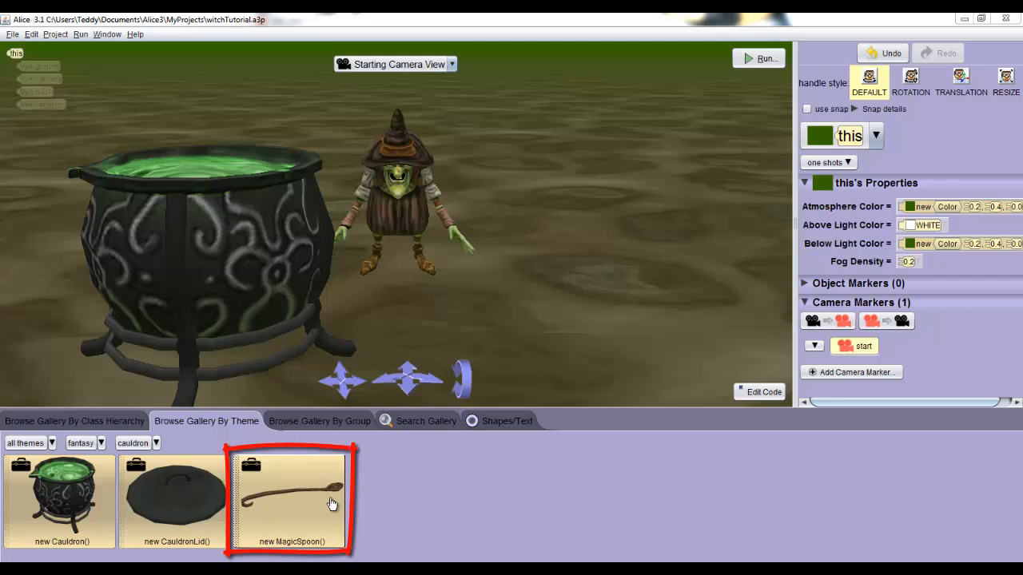
Step: Drag a new MagicSpoon into the scene and confirm it as magicSpoon
left_click_drag(291, 500, 466, 327)
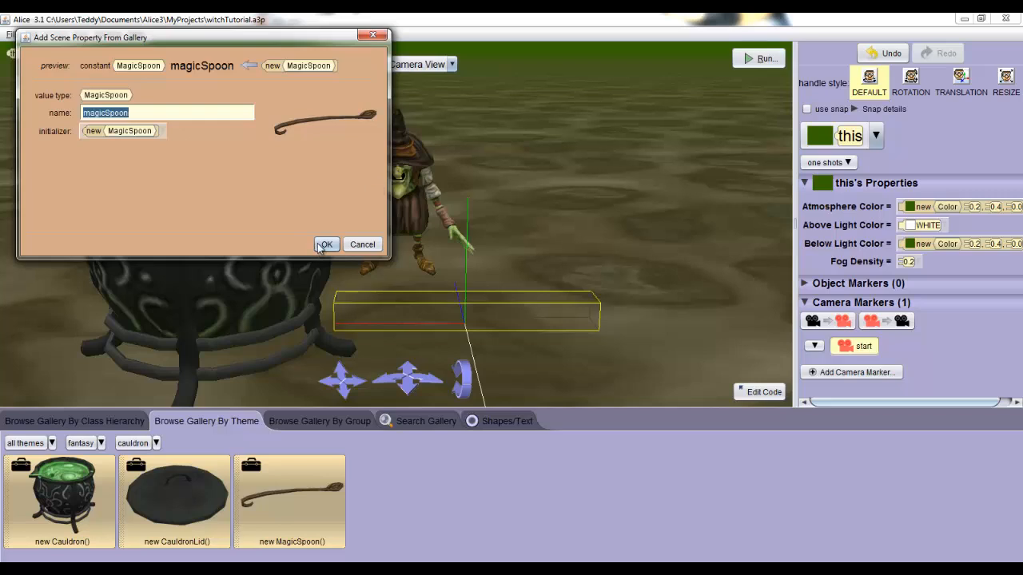
left_click(326, 243)
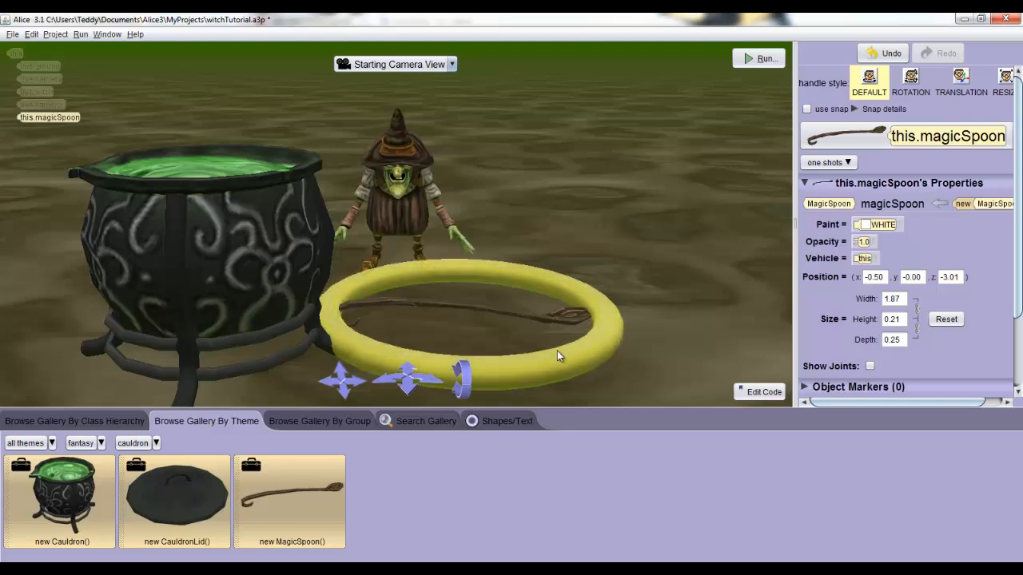
Step: Nudge magicSpoon toward the witch to about (-0.52, 0, -2.68)
left_click(868, 78)
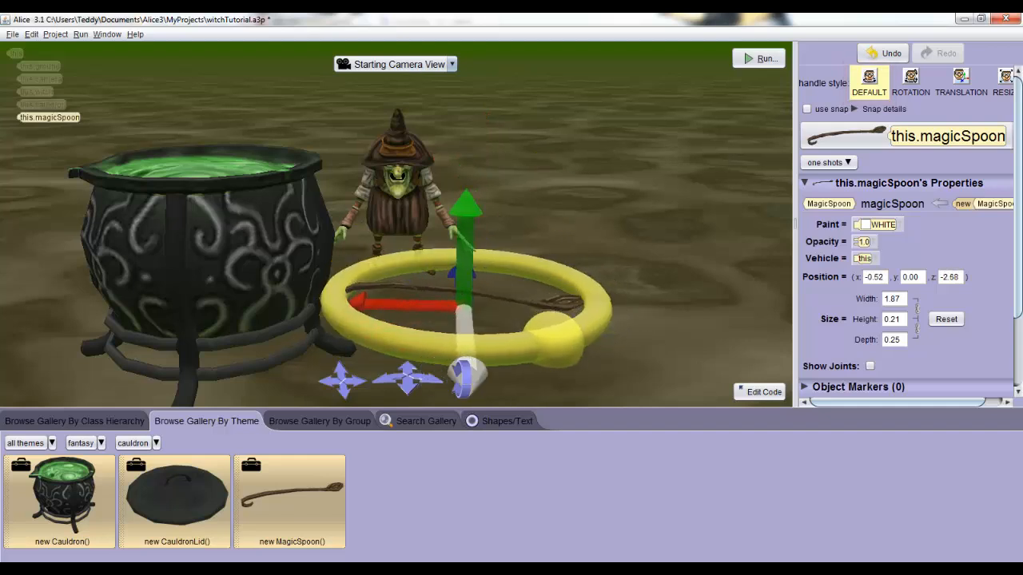
left_click(900, 79)
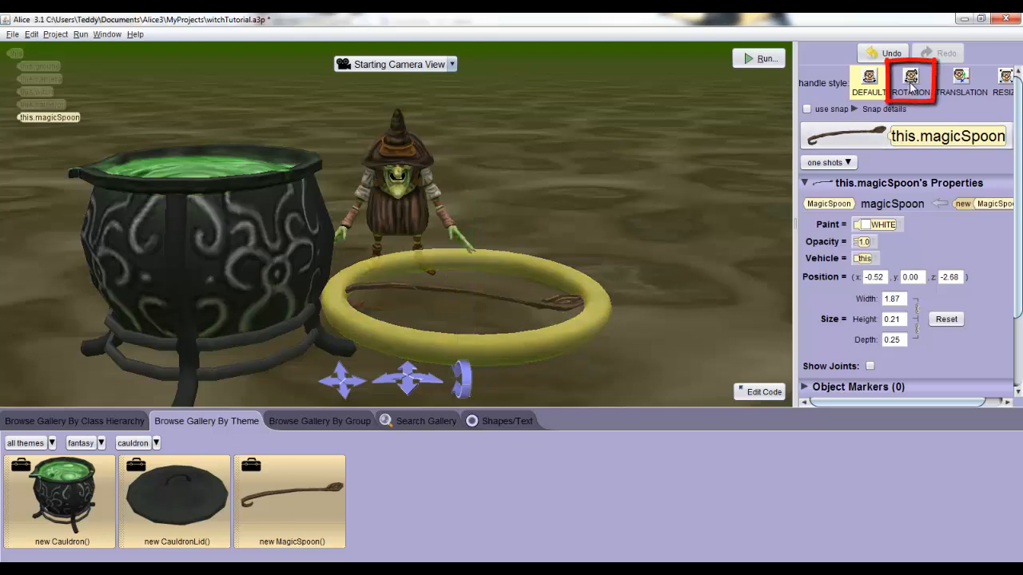
mouse_move(906, 76)
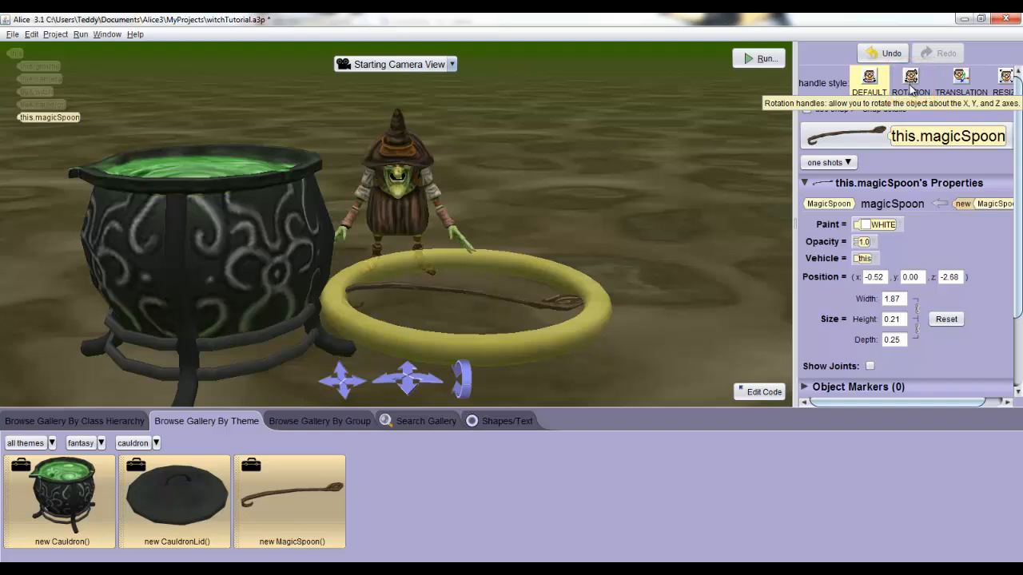
Step: Lift magicSpoon to a height of about 0.09 with the translation handles
left_click(910, 76)
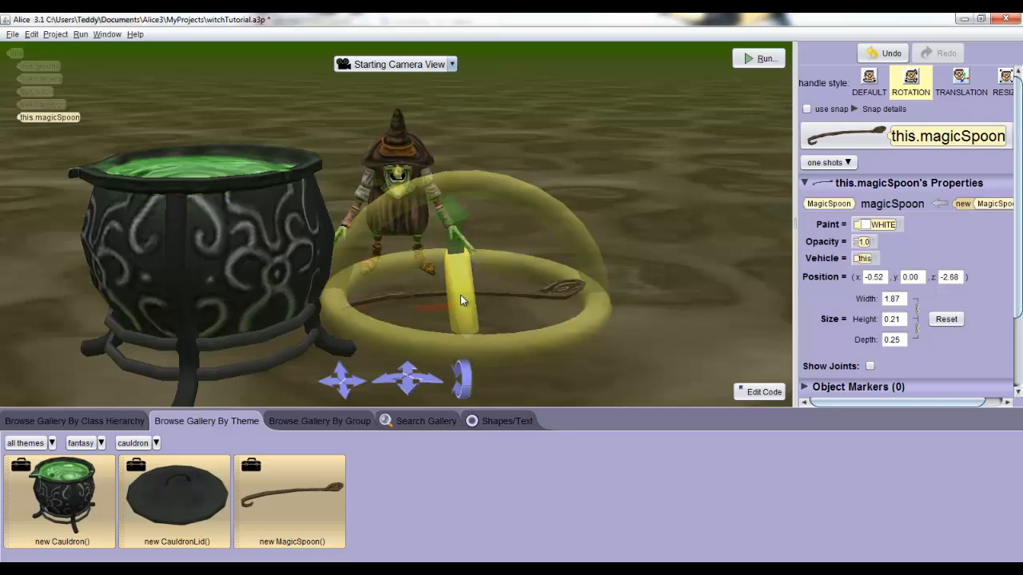
left_click(960, 81)
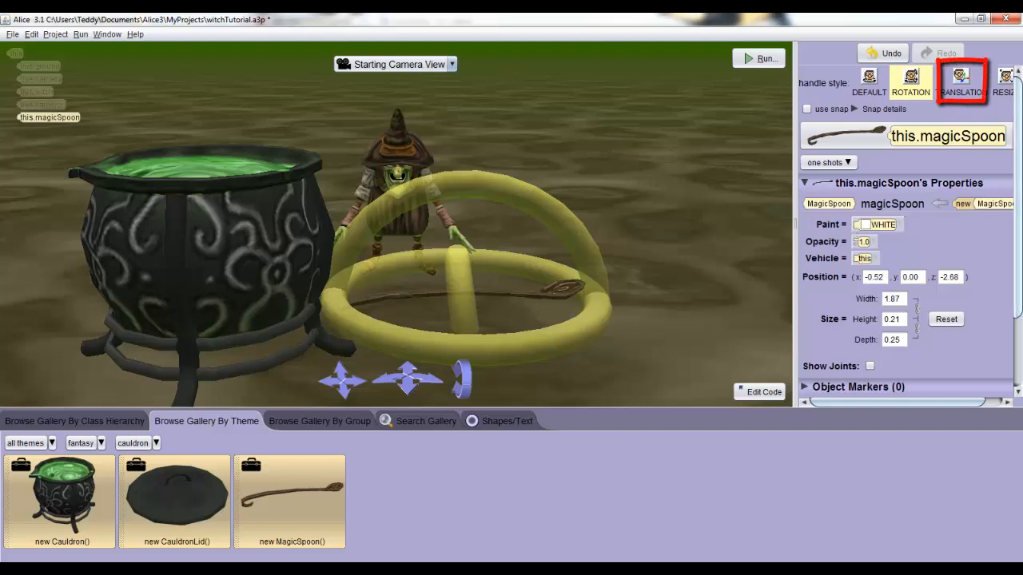
left_click(959, 76)
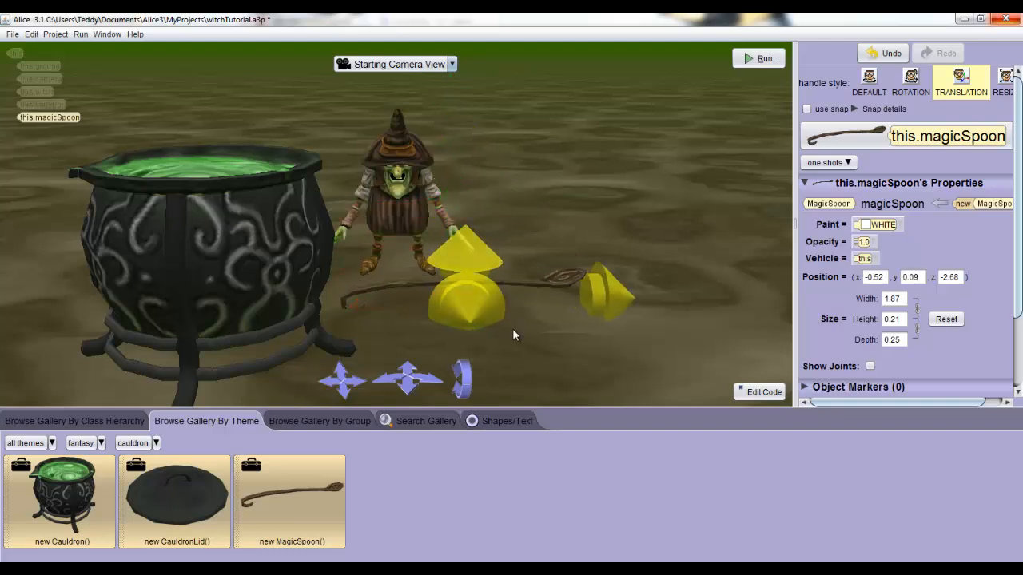
left_click(1005, 78)
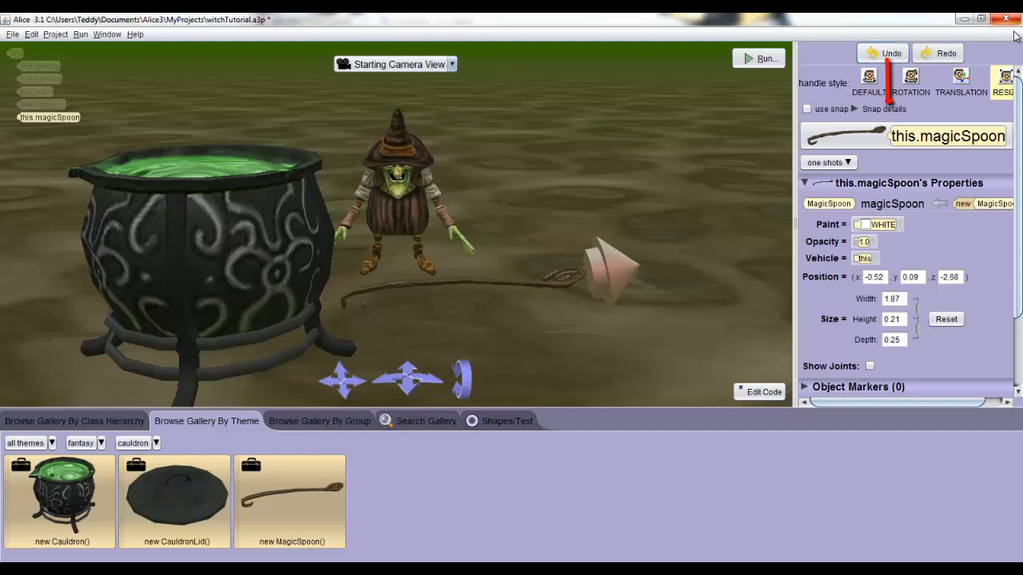
Step: Undo, tilt the spoon upright and raise it to about (-0.52, 0.96, -2.68)
left_click(908, 77)
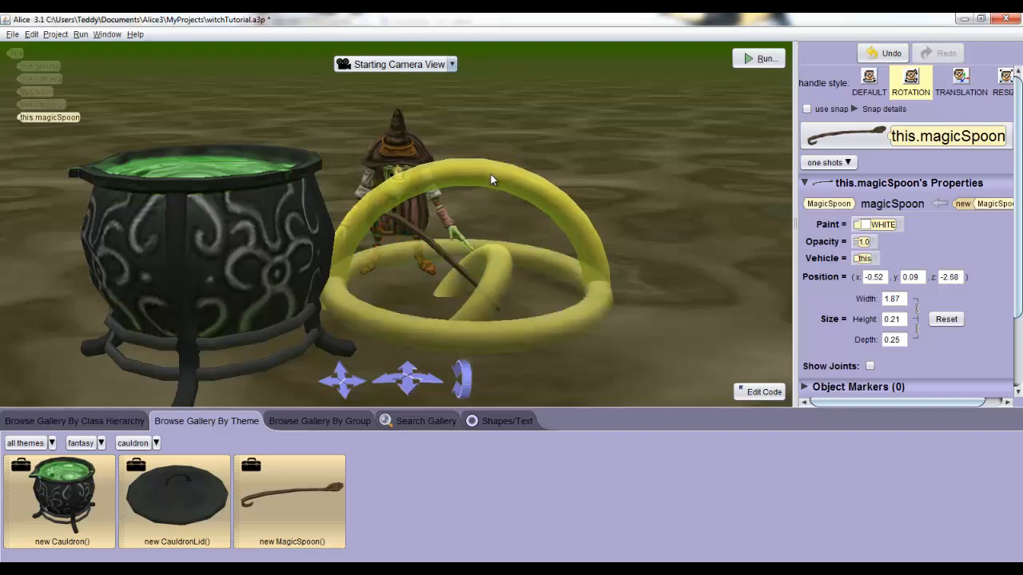
left_click(959, 80)
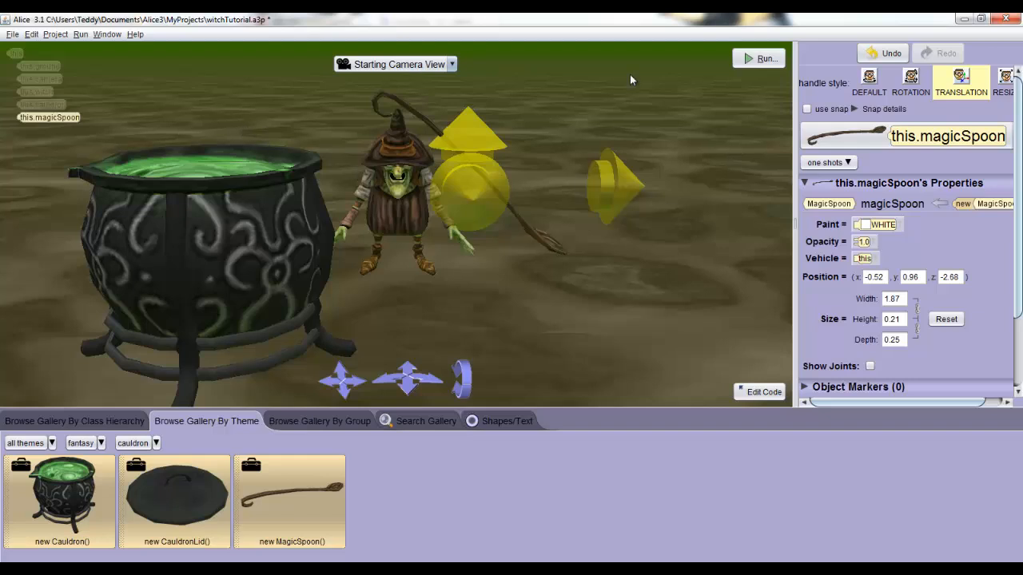
Step: Move the tilted spoon into the cauldron at about (1.55, 0.96, -3.67)
left_click(868, 80)
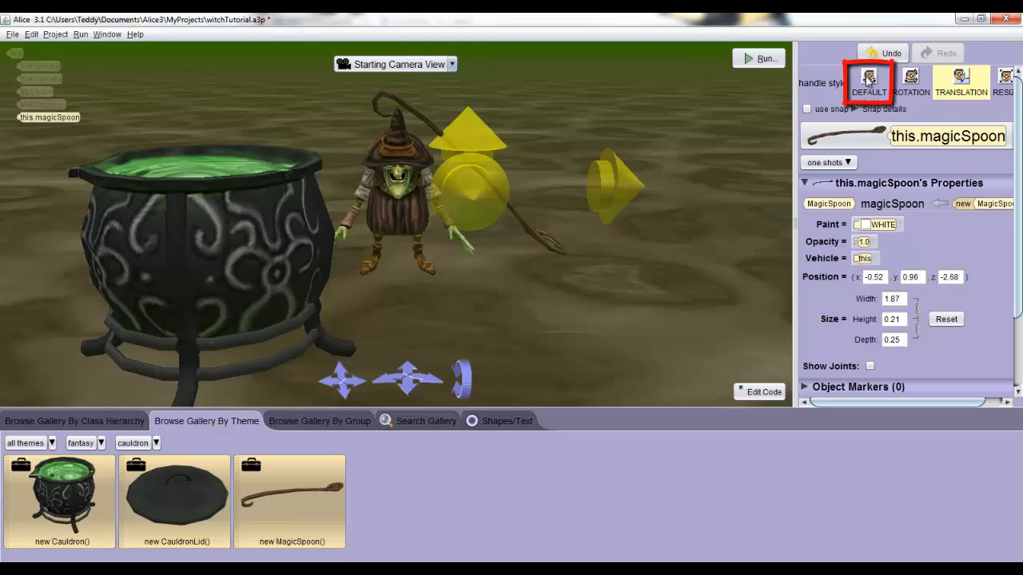
left_click(866, 78)
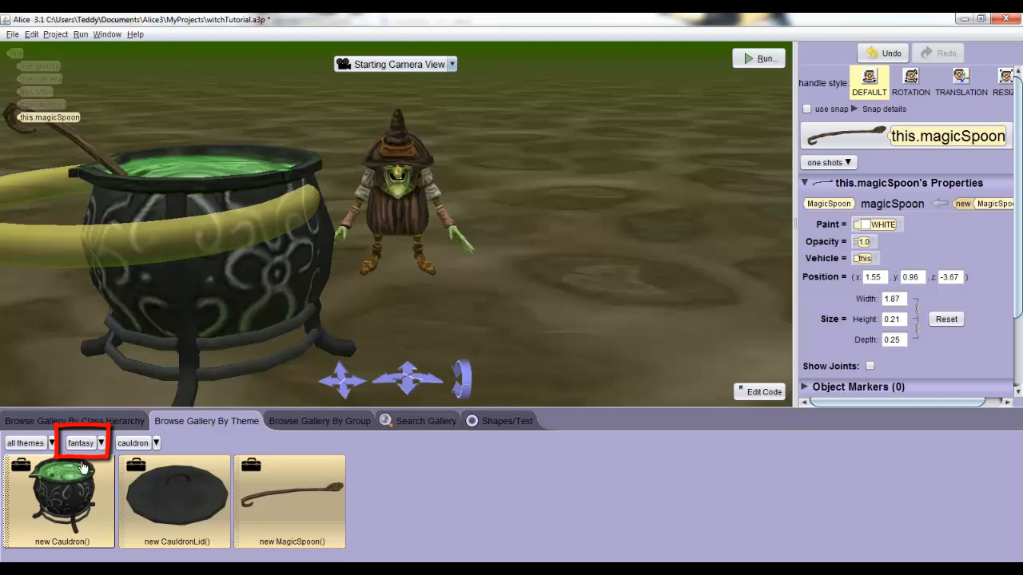
Step: Add the pink BabyDragon from the fantasy theme as babyDragon
left_click(100, 443)
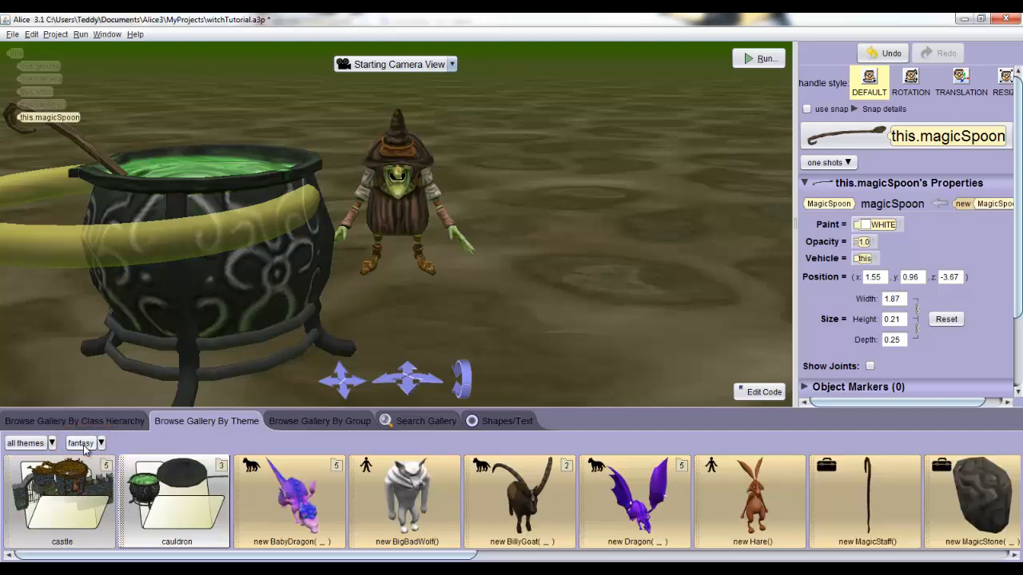
mouse_move(198, 538)
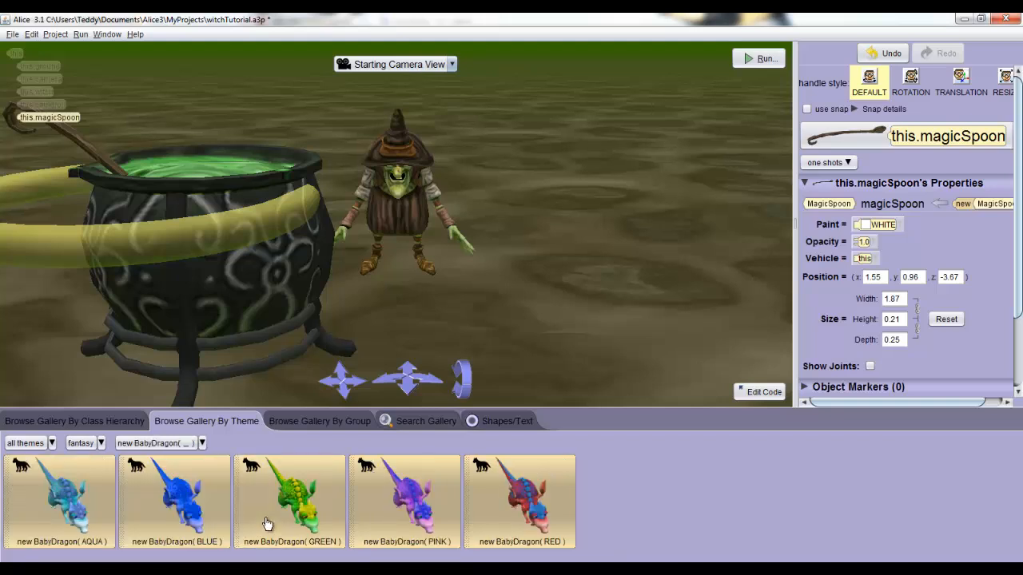
mouse_move(642, 501)
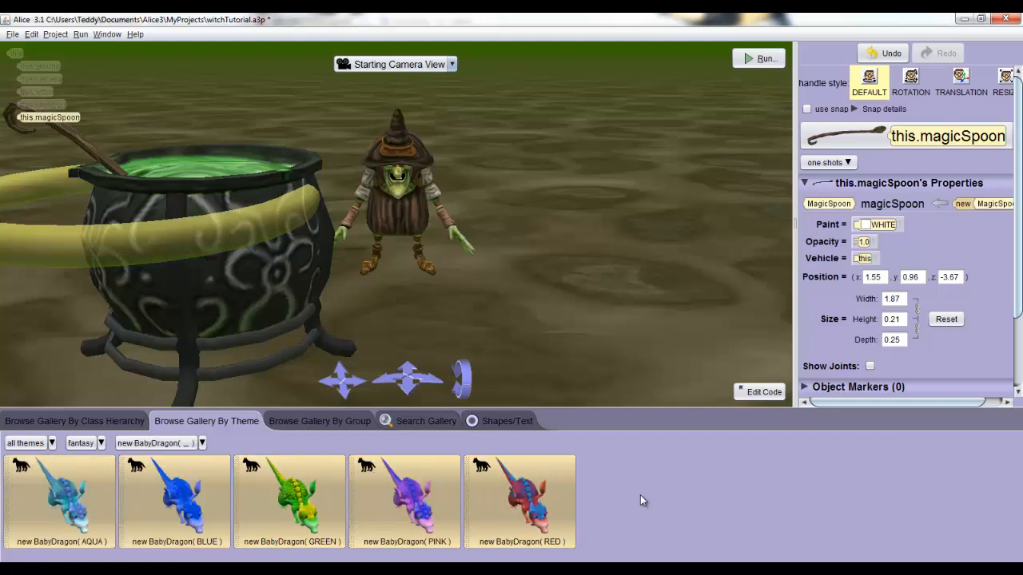
mouse_move(469, 474)
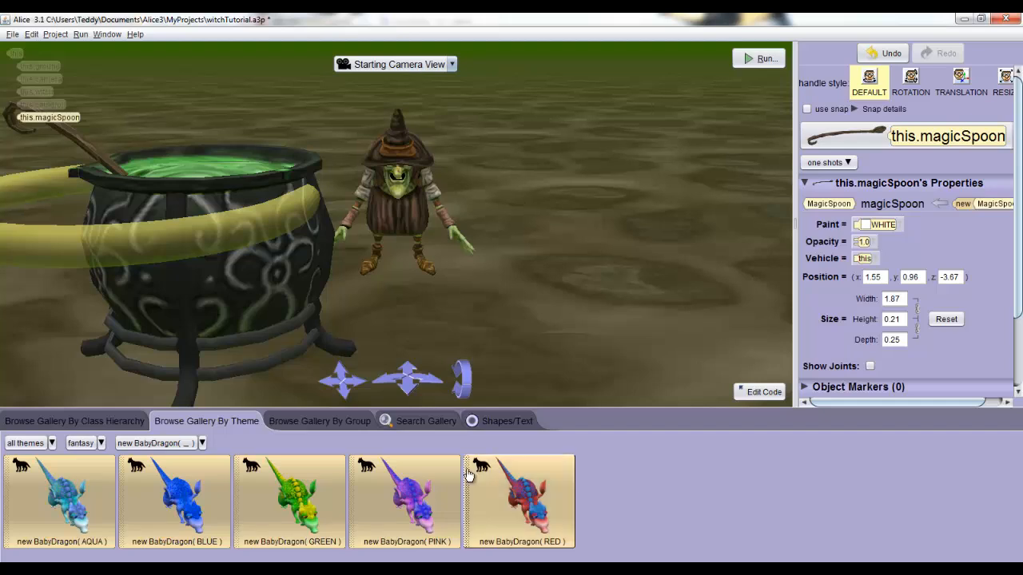
mouse_move(426, 495)
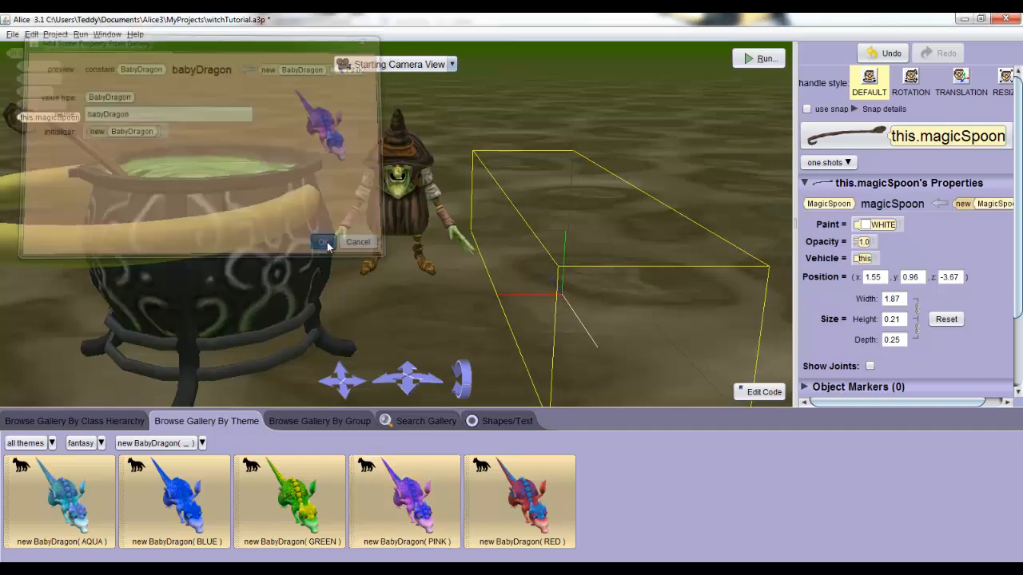
left_click(325, 241)
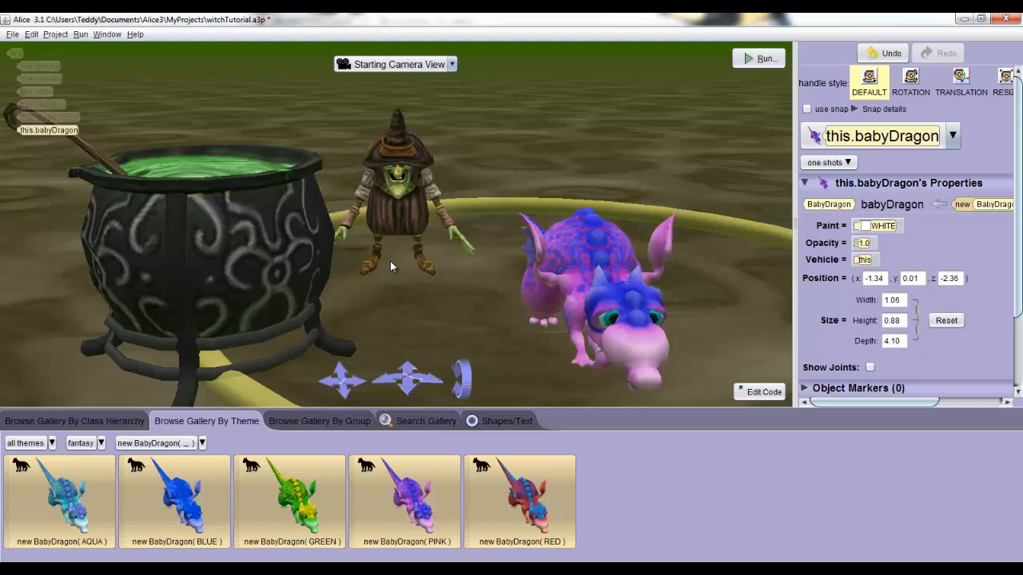
mouse_move(453, 247)
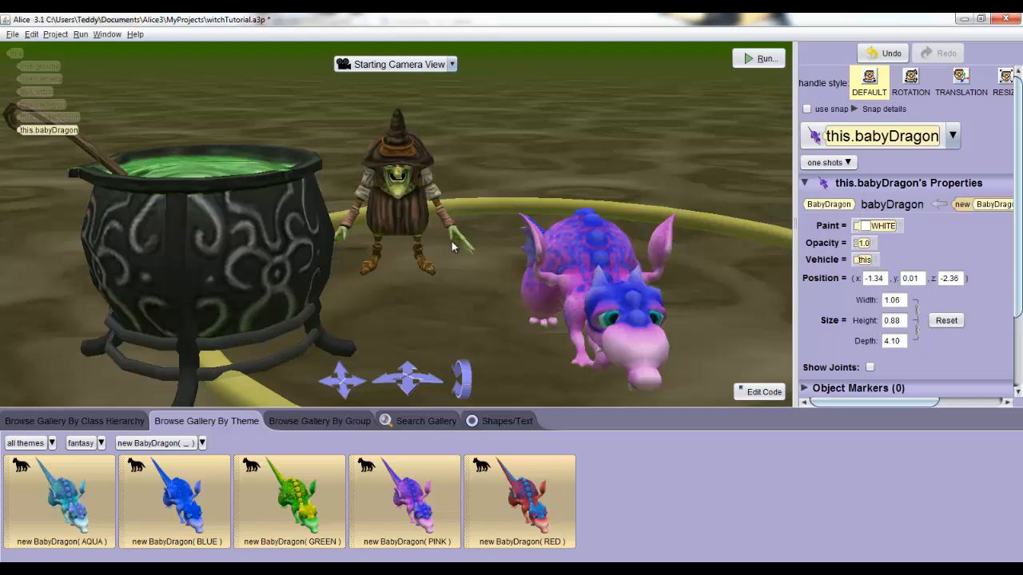
mouse_move(603, 266)
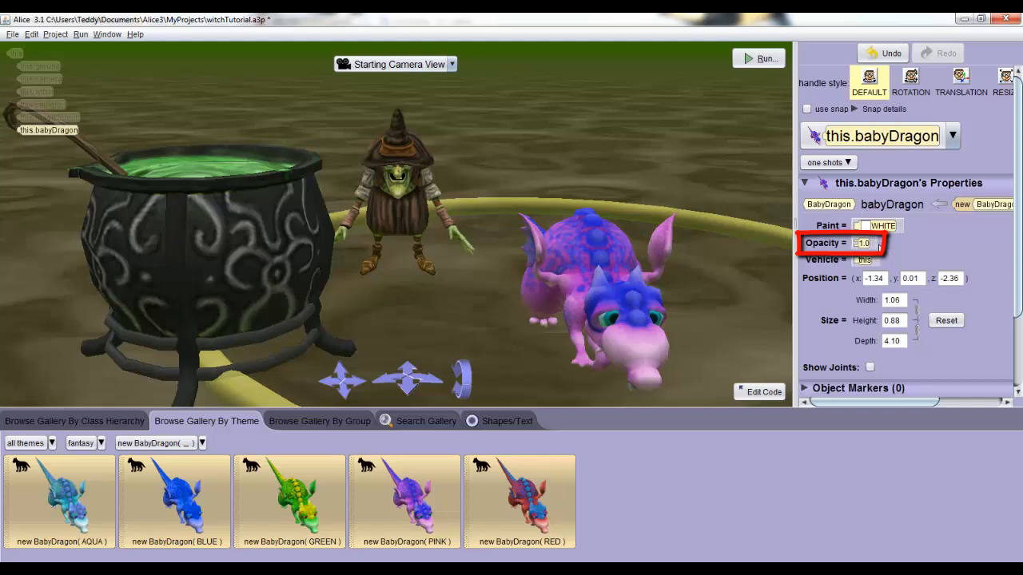
Step: Set babyDragon's opacity to 0.5, then enter 0.0
left_click(868, 243)
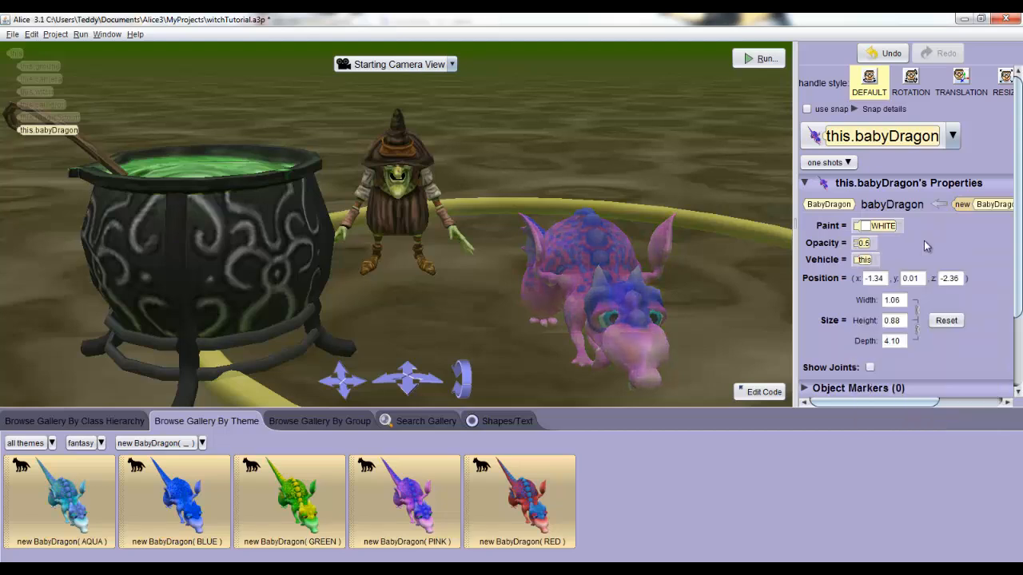
left_click(862, 243)
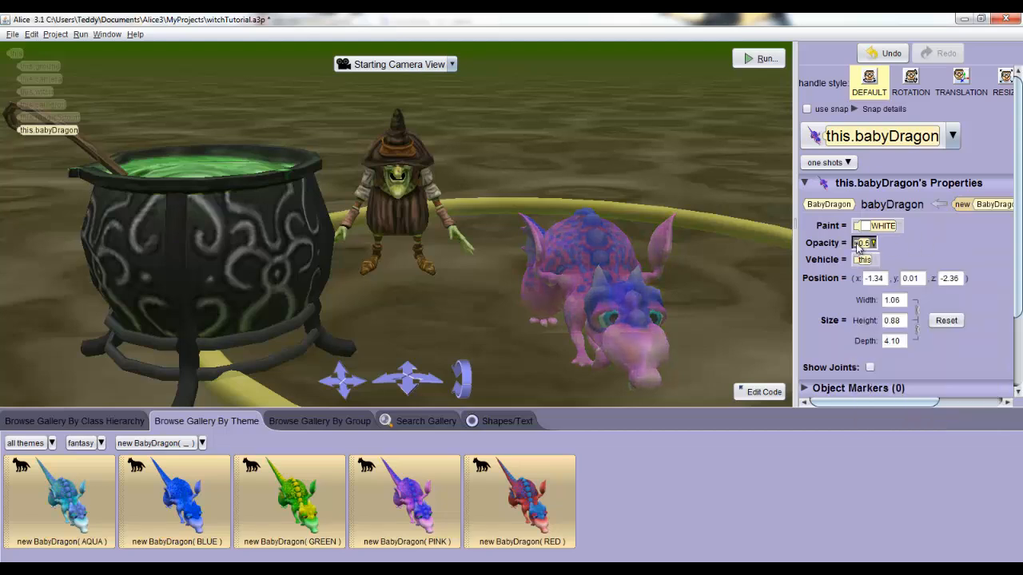
type("0.0")
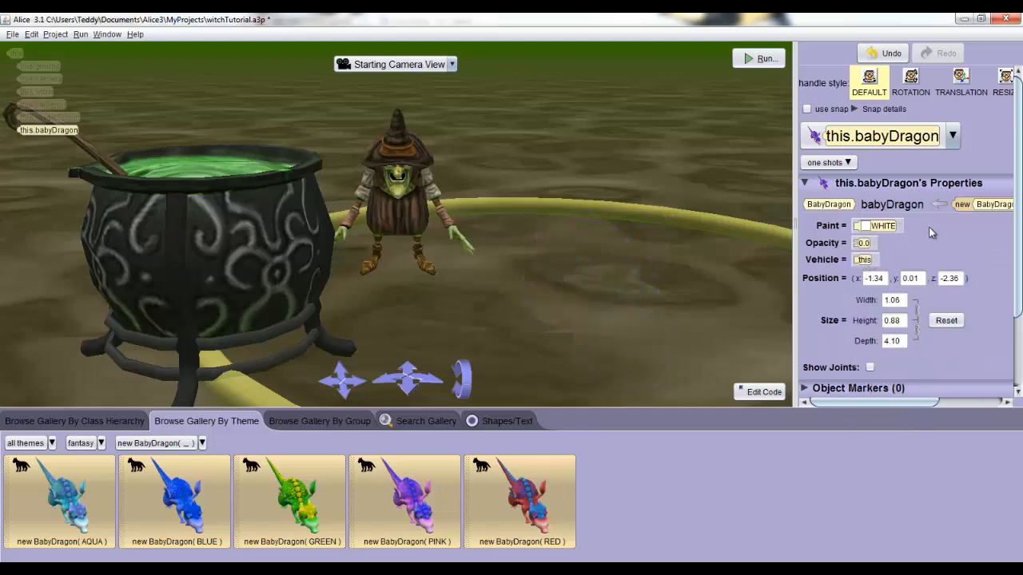
mouse_move(295, 143)
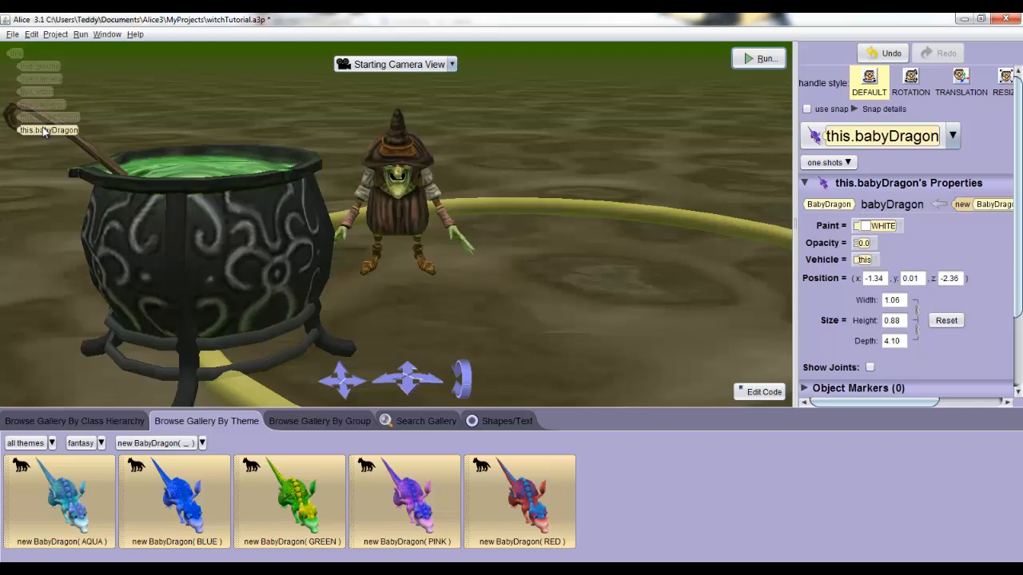
mouse_move(116, 369)
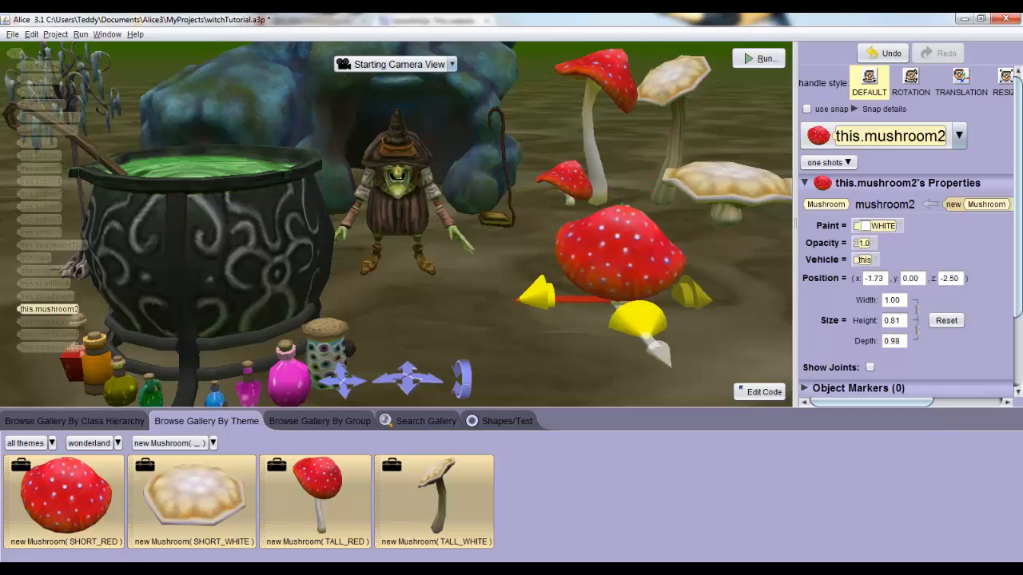
Step: Place mushroom2 beside the other mushrooms at (-2.60, 0, 0.04) and start saving
left_click_drag(616, 255, 632, 216)
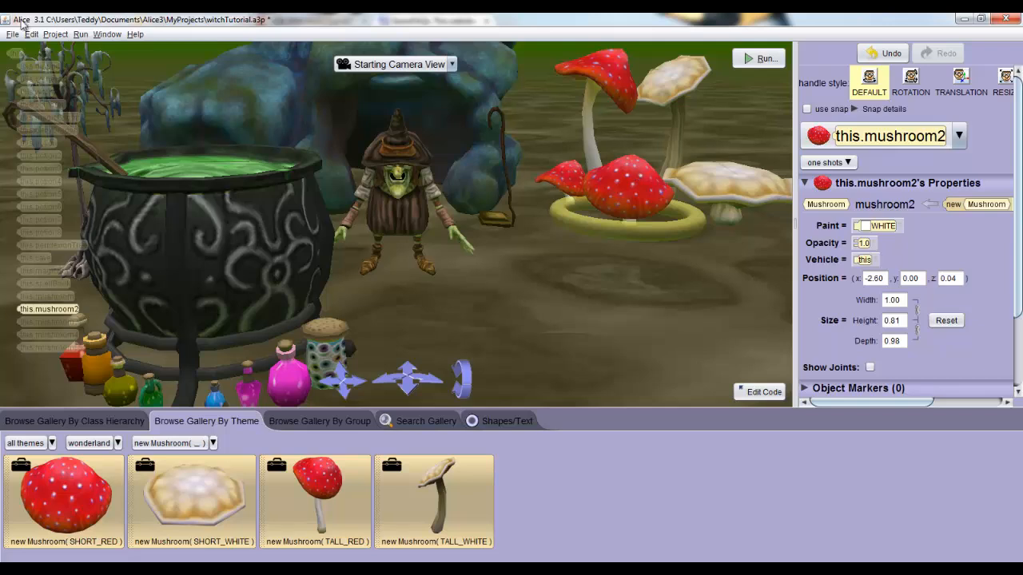
left_click(12, 35)
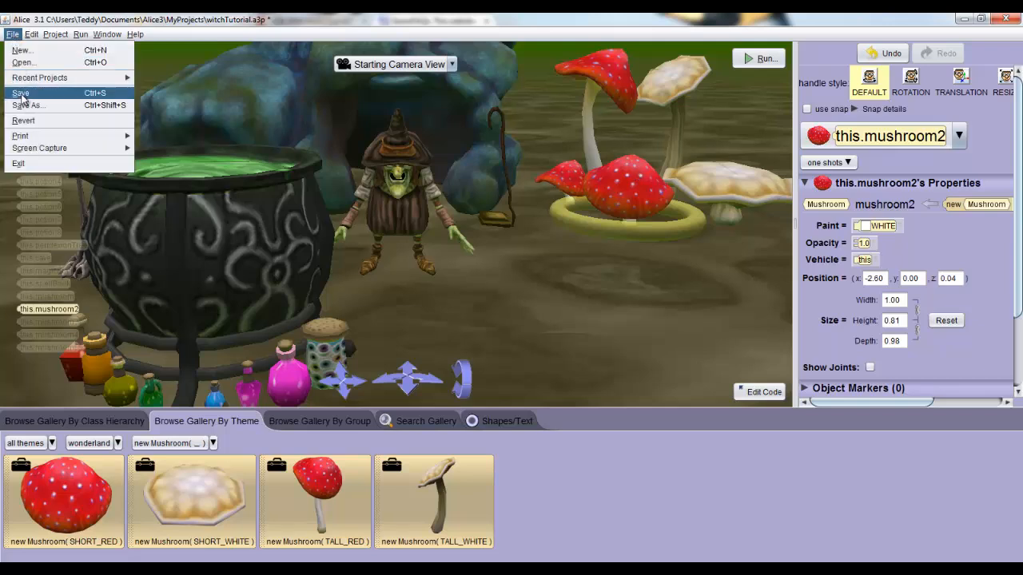